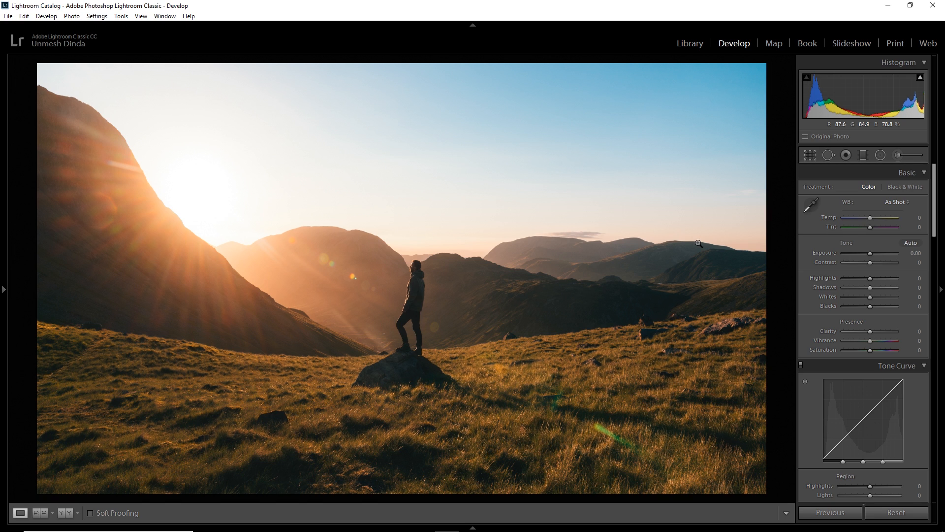
mouse_move(721, 252)
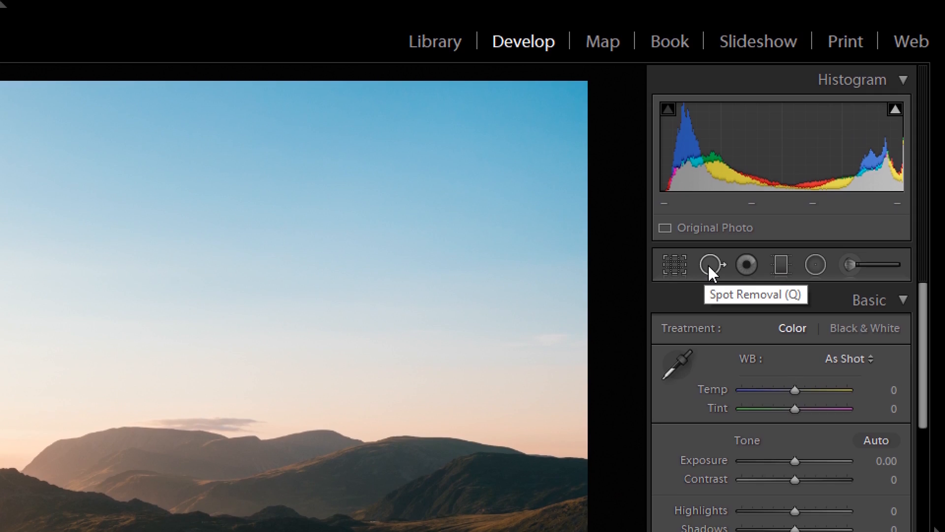
Select Spot Removal, enable Visualize Spots, and raise its threshold until sky dust specks show.
left_click(712, 265)
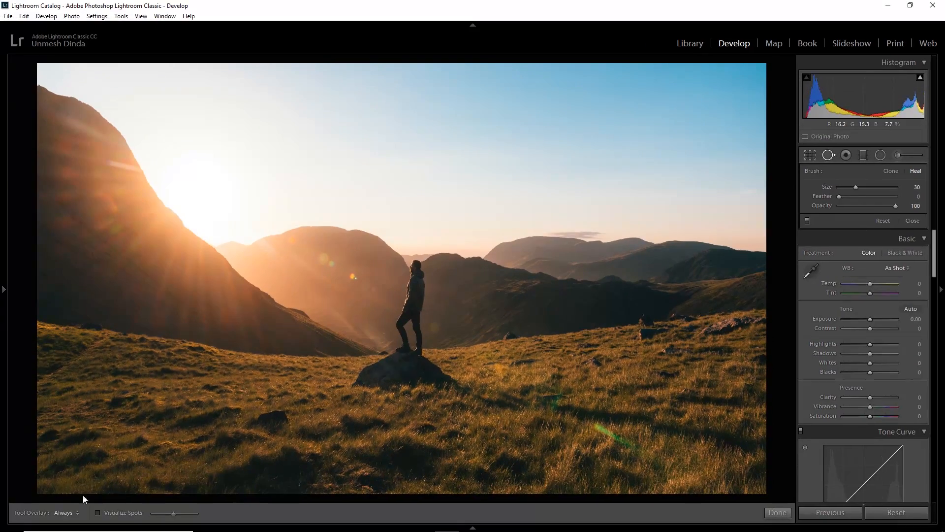
left_click(98, 512)
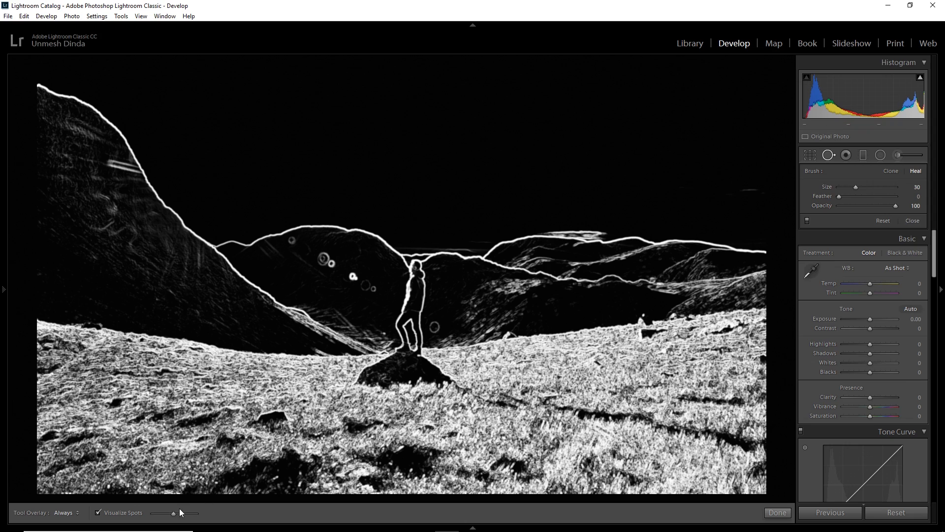
left_click_drag(173, 513, 161, 515)
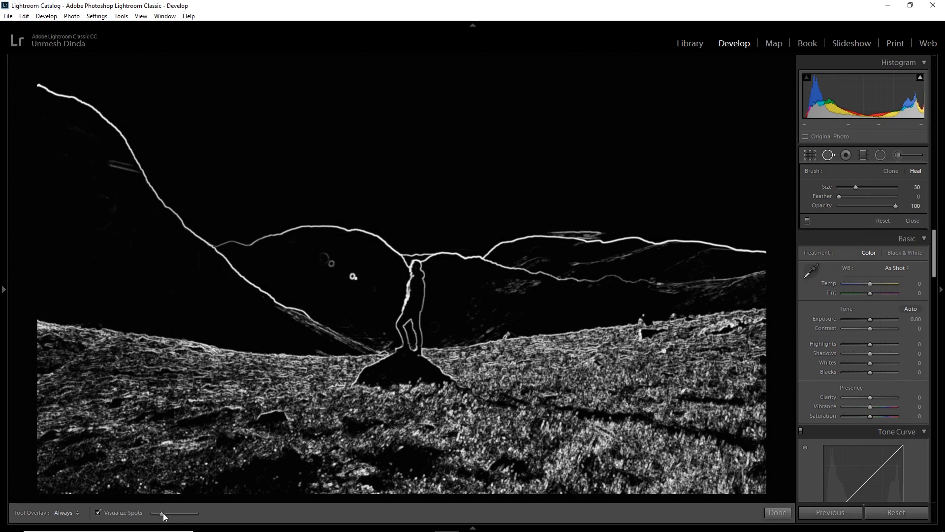
left_click_drag(161, 513, 175, 513)
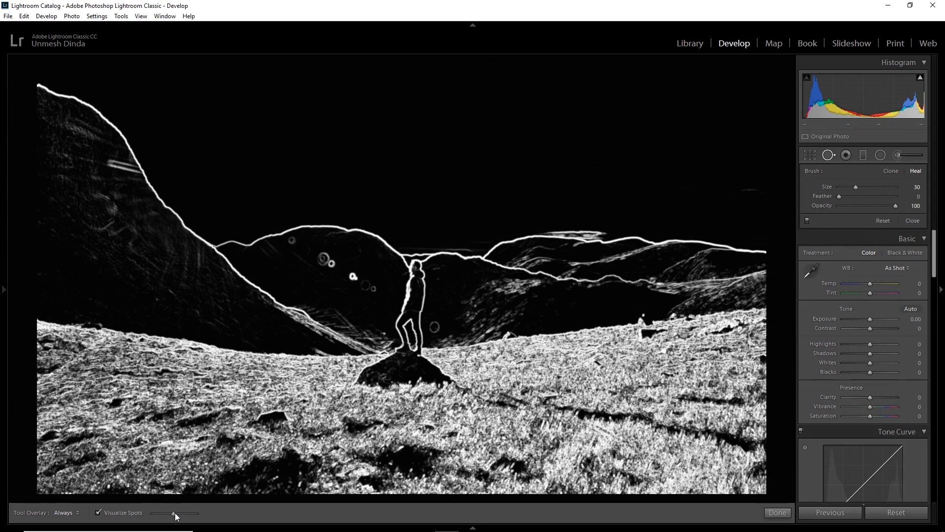
left_click_drag(174, 513, 180, 513)
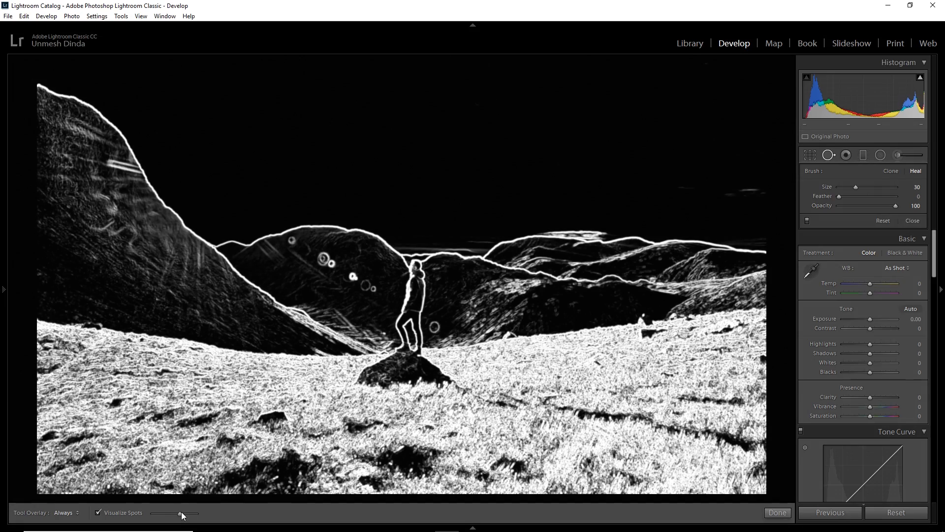
left_click_drag(179, 513, 188, 513)
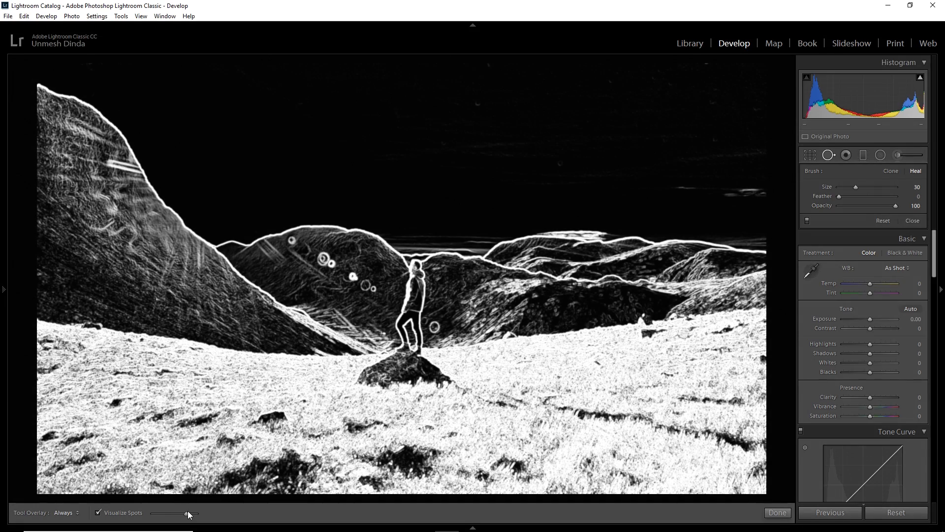
left_click_drag(186, 513, 192, 513)
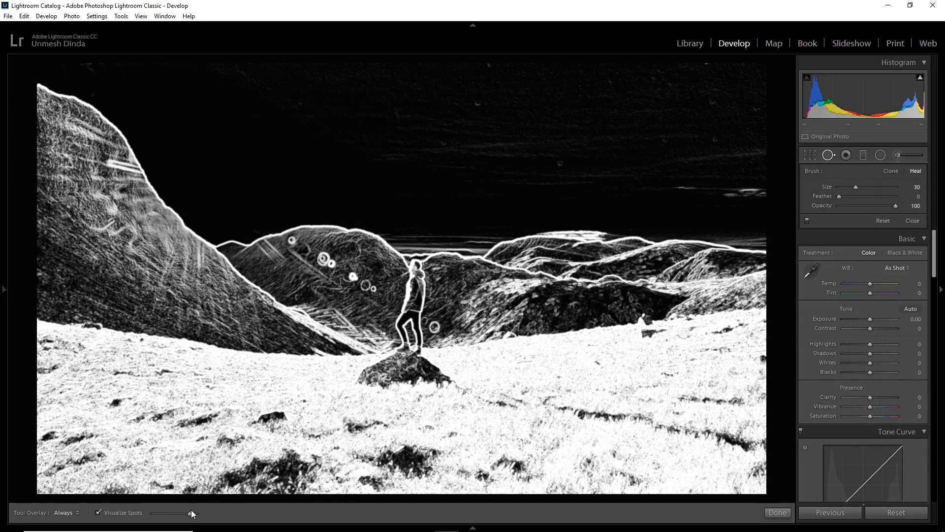
left_click_drag(191, 513, 194, 513)
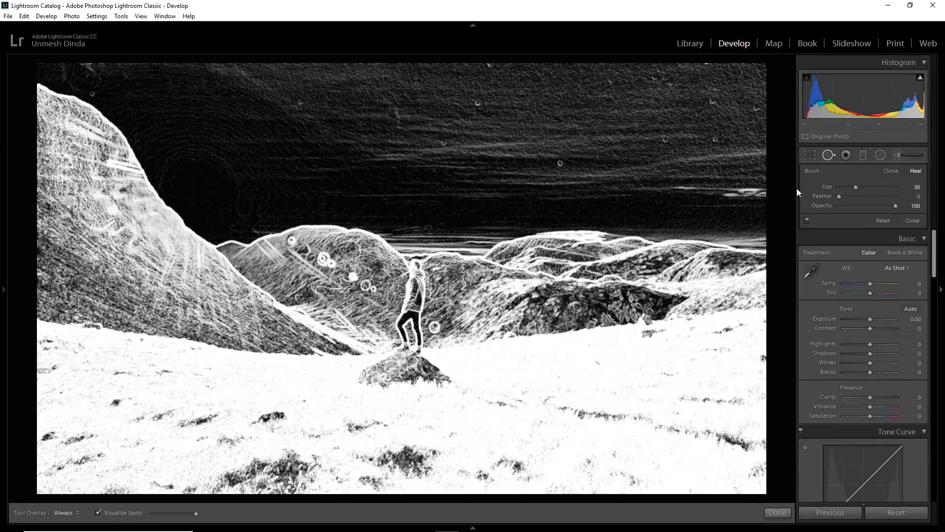
mouse_move(558, 165)
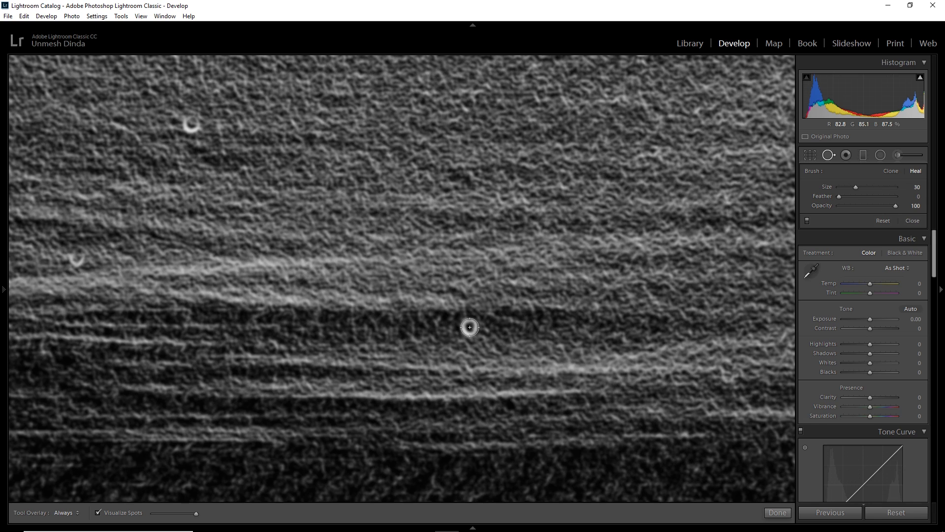
Enlarge the healing brush to size 48 and heal a dust speck in the sky.
left_click_drag(855, 187, 861, 187)
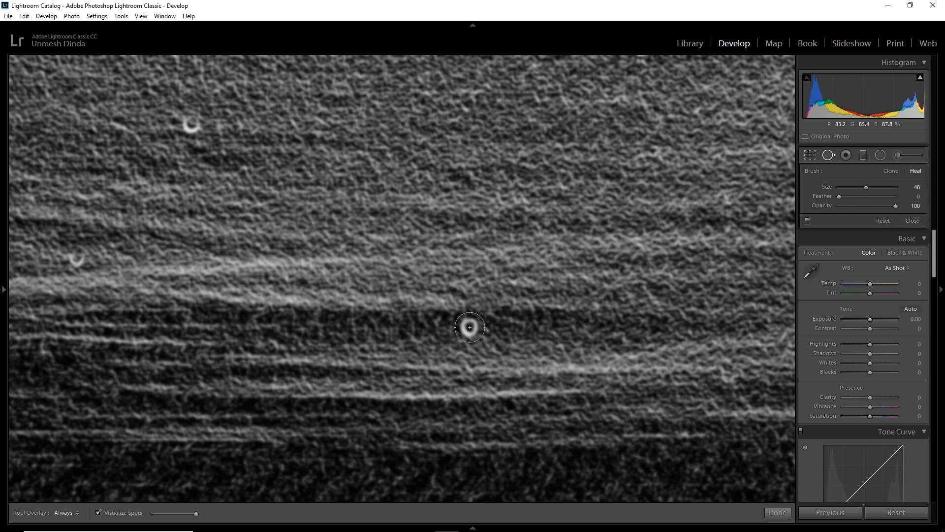
left_click(470, 327)
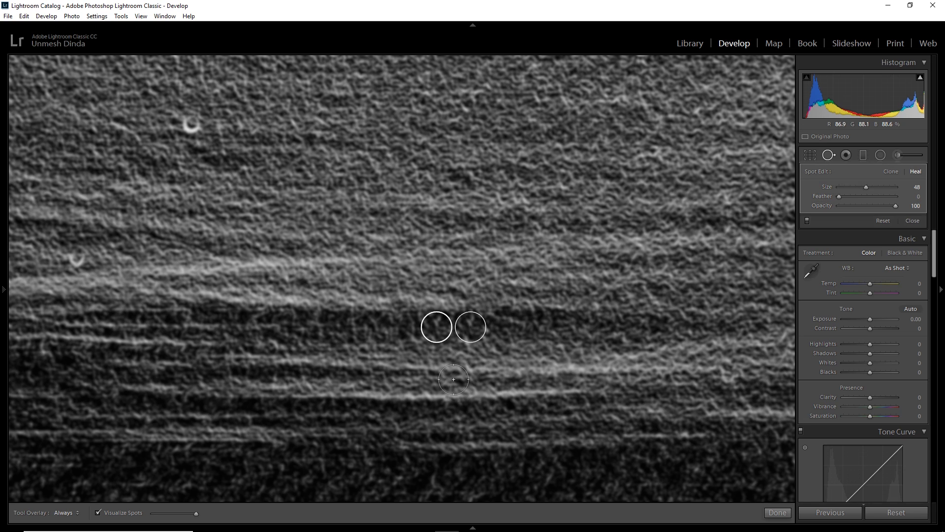
mouse_move(454, 274)
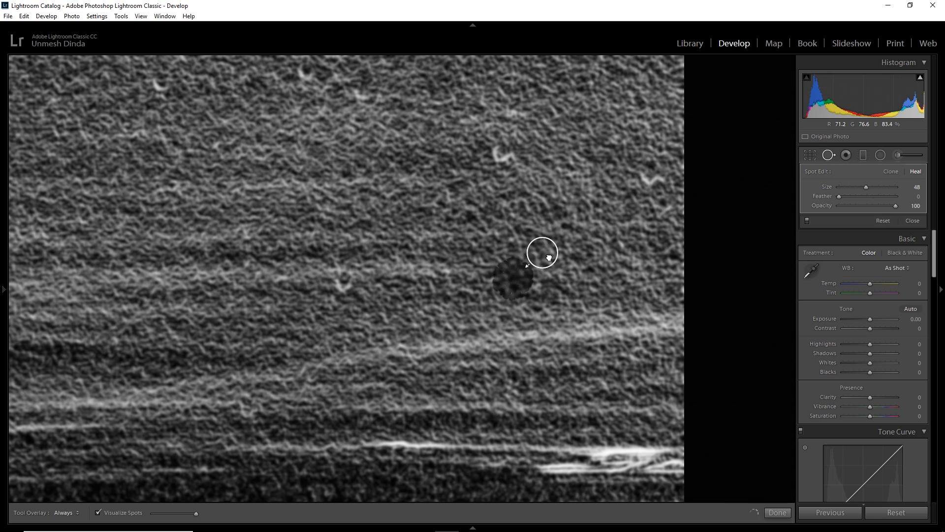
Heal a second sky speck at brush size 42 and move its source to cleaner sky.
left_click_drag(541, 252, 280, 227)
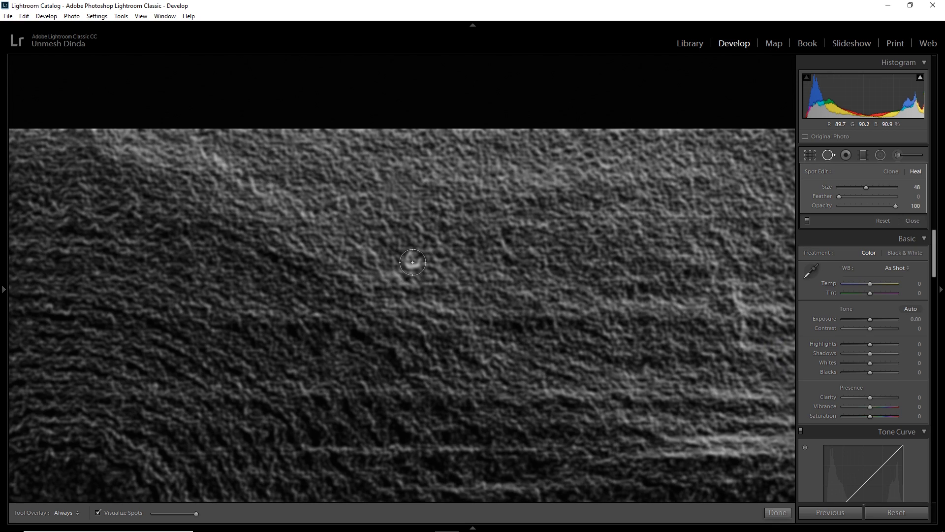
left_click_drag(412, 261, 458, 301)
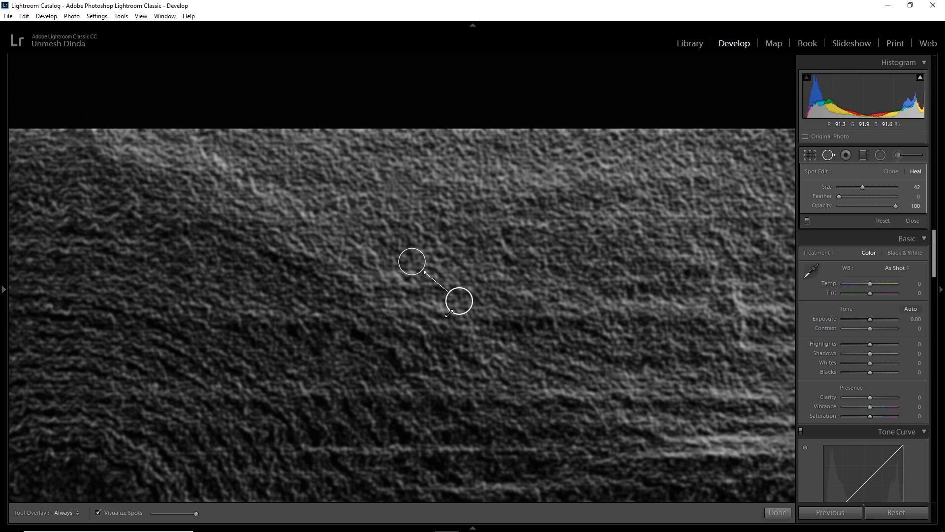
key("/")
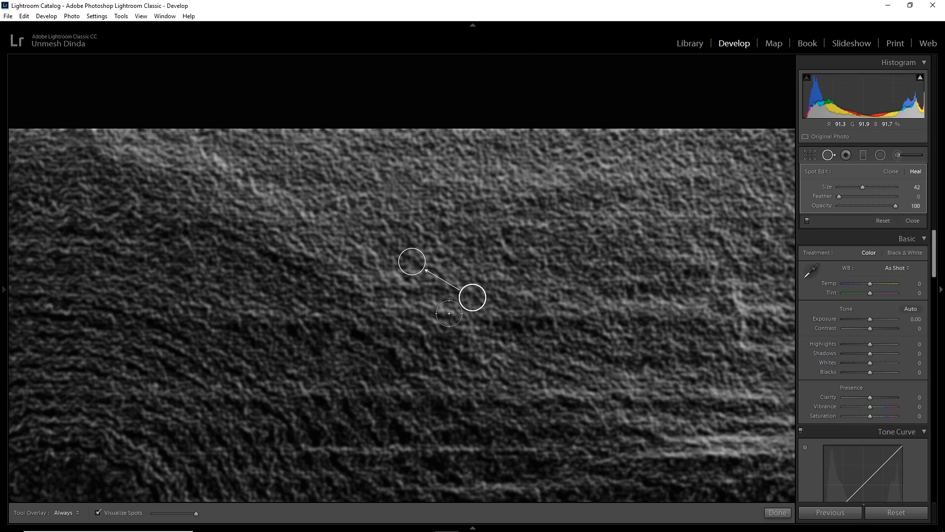
left_click_drag(472, 297, 440, 280)
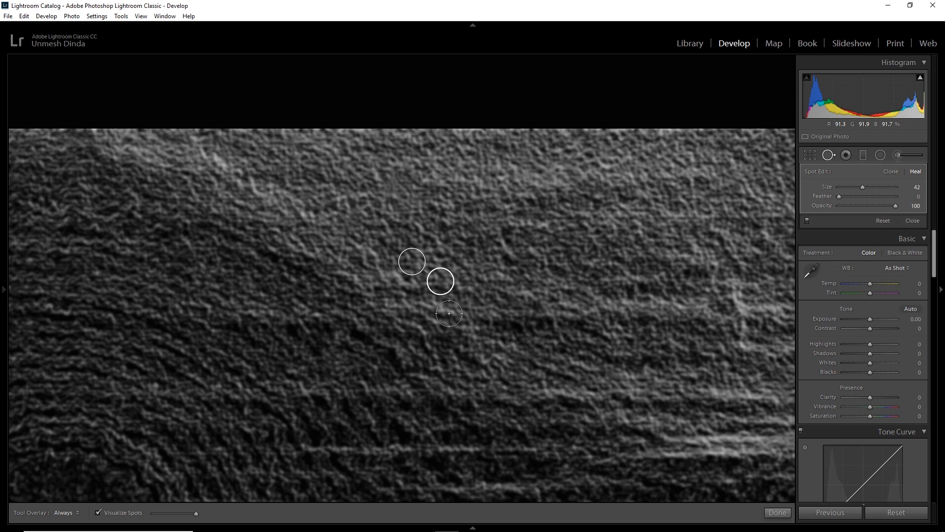
left_click_drag(440, 281, 464, 293)
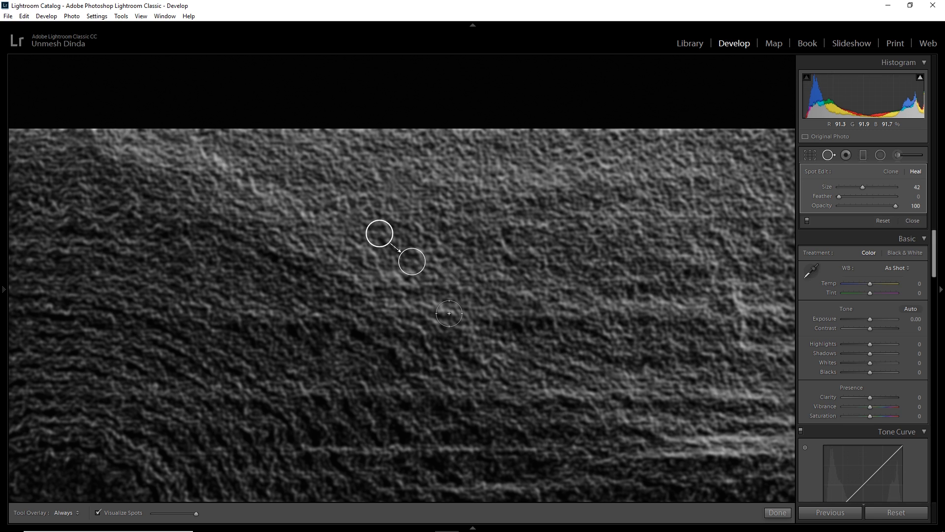
mouse_move(551, 344)
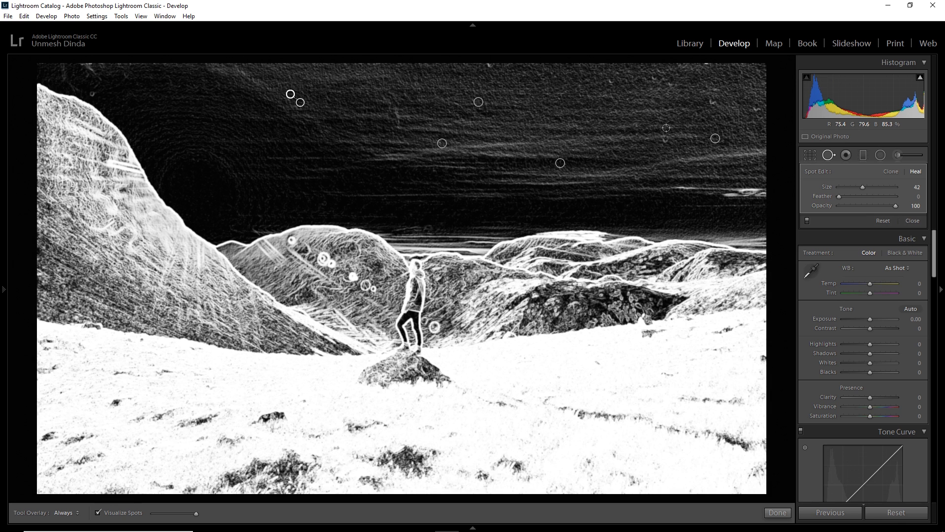
mouse_move(678, 137)
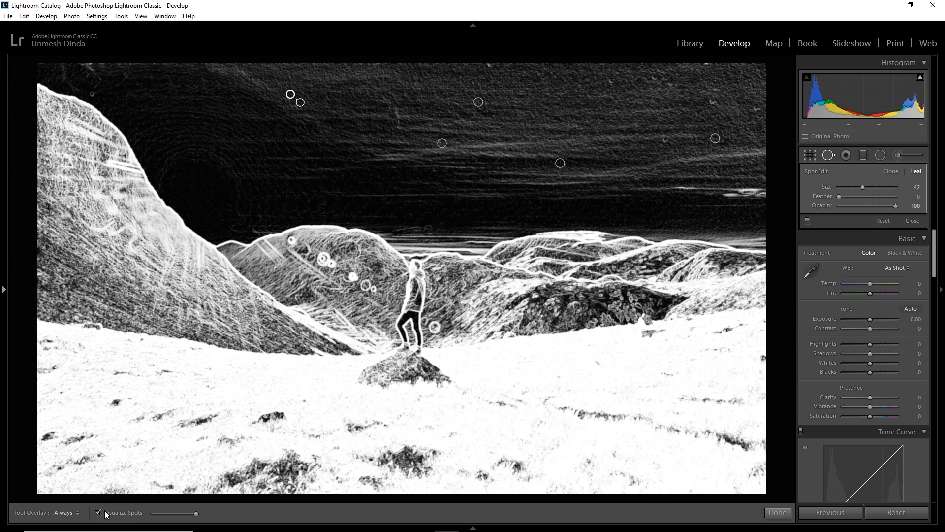
Turn off Visualize Spots to see the healed sunset photo in normal colour.
left_click(97, 513)
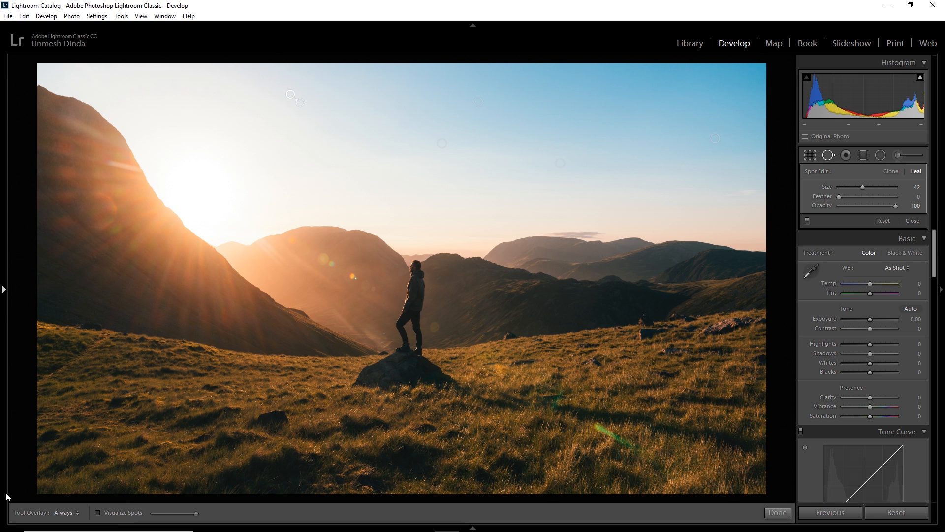
mouse_move(722, 264)
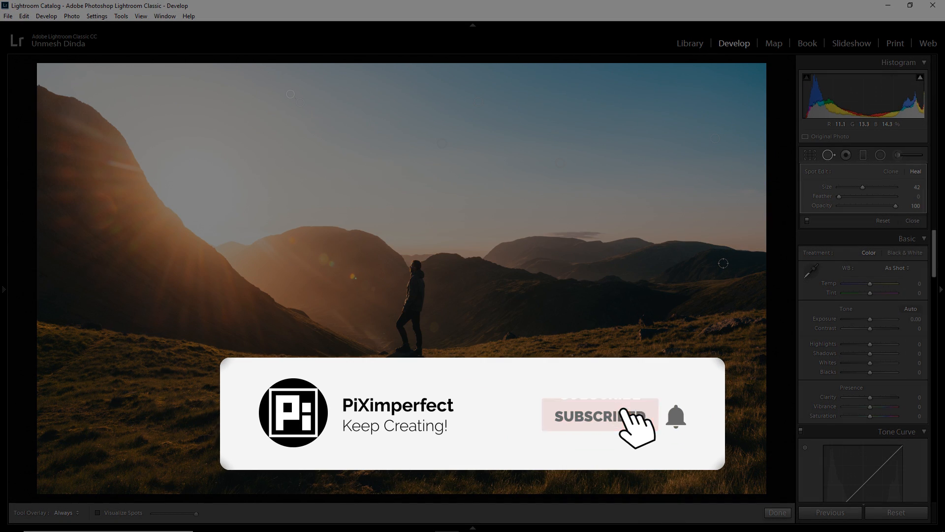
left_click(600, 414)
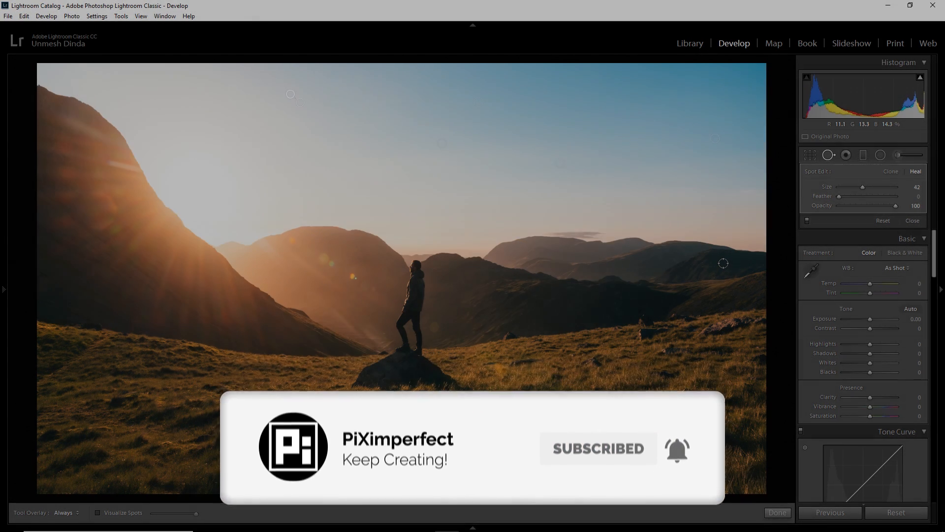